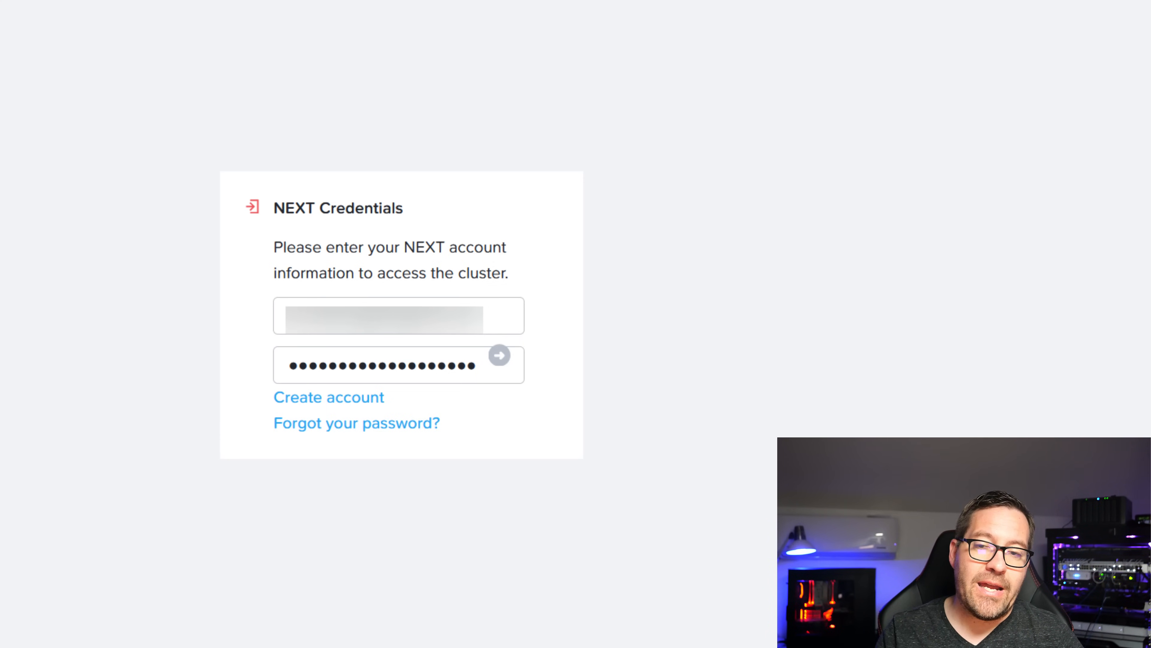
Submit the NEXT account credentials to reach the cluster Home dashboard
click(500, 355)
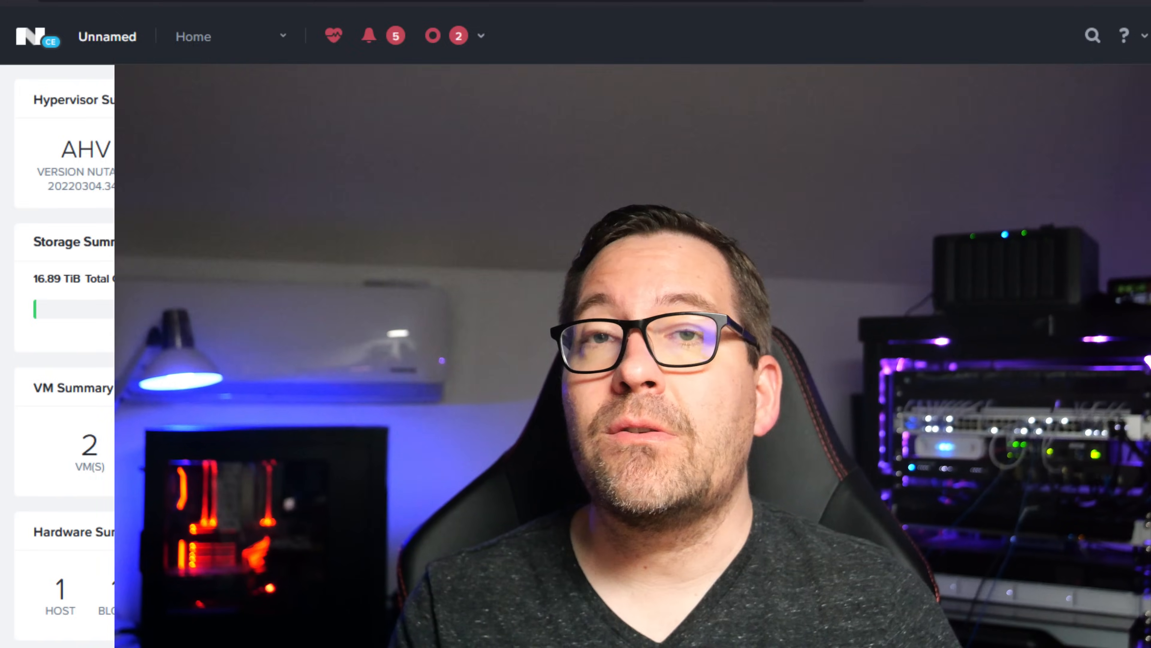
click(1058, 24)
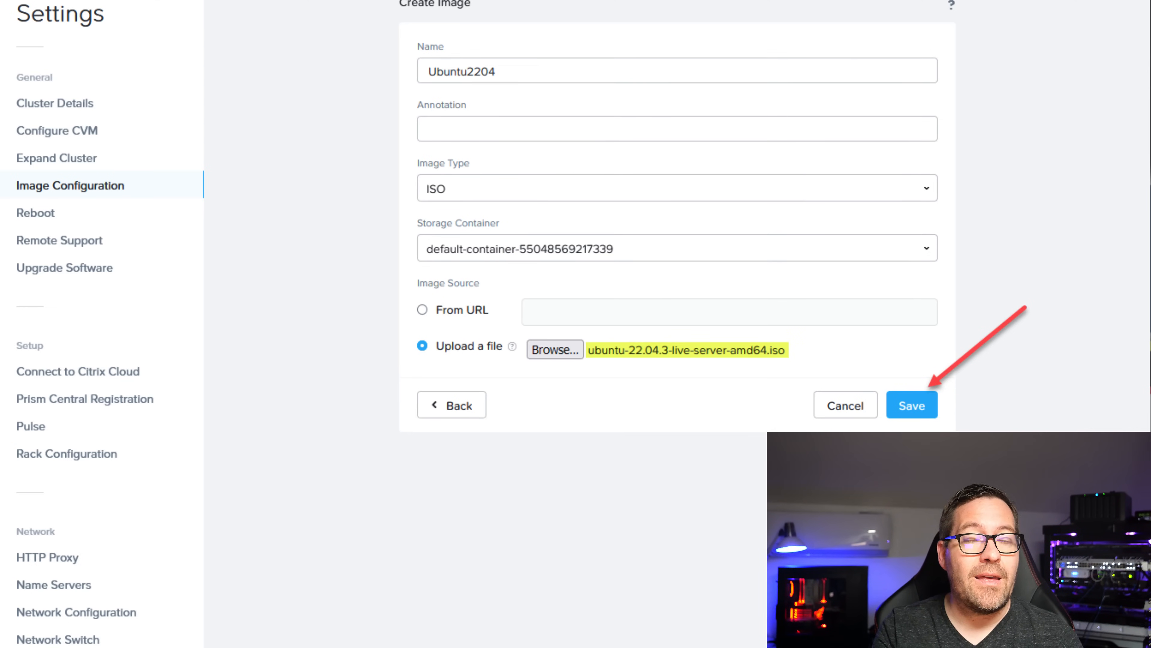
Save the Ubuntu2204 ISO image so it lists as INACTIVE in Image Configuration
click(911, 405)
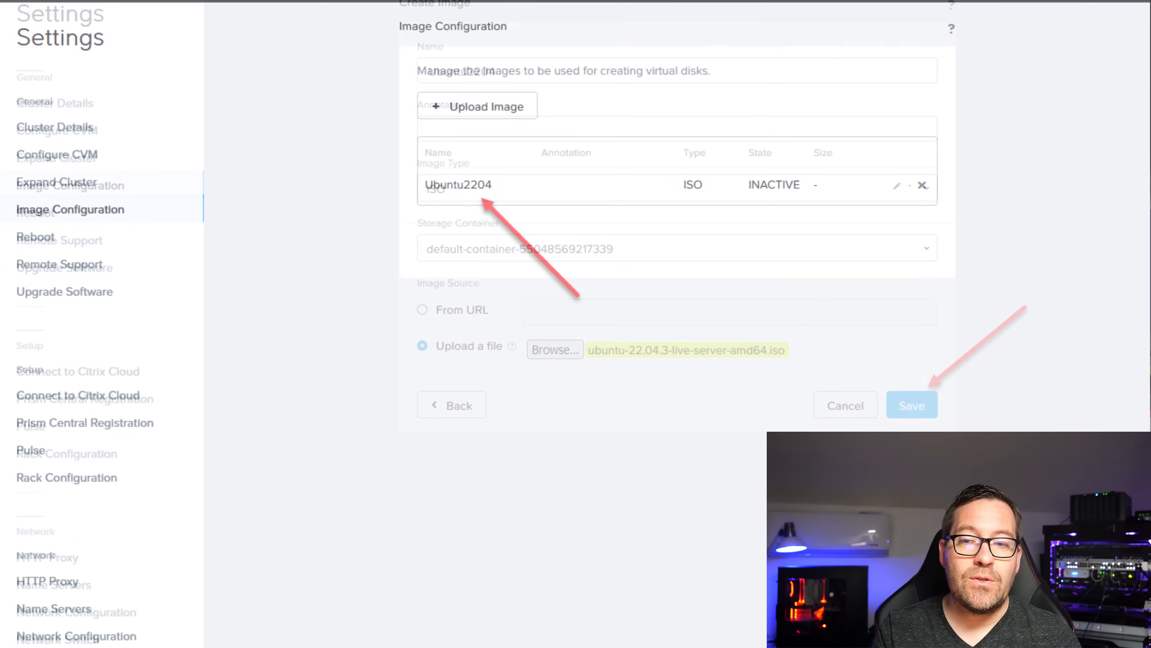
Switch to the VM overview dashboard showing one VM and its resources
click(911, 405)
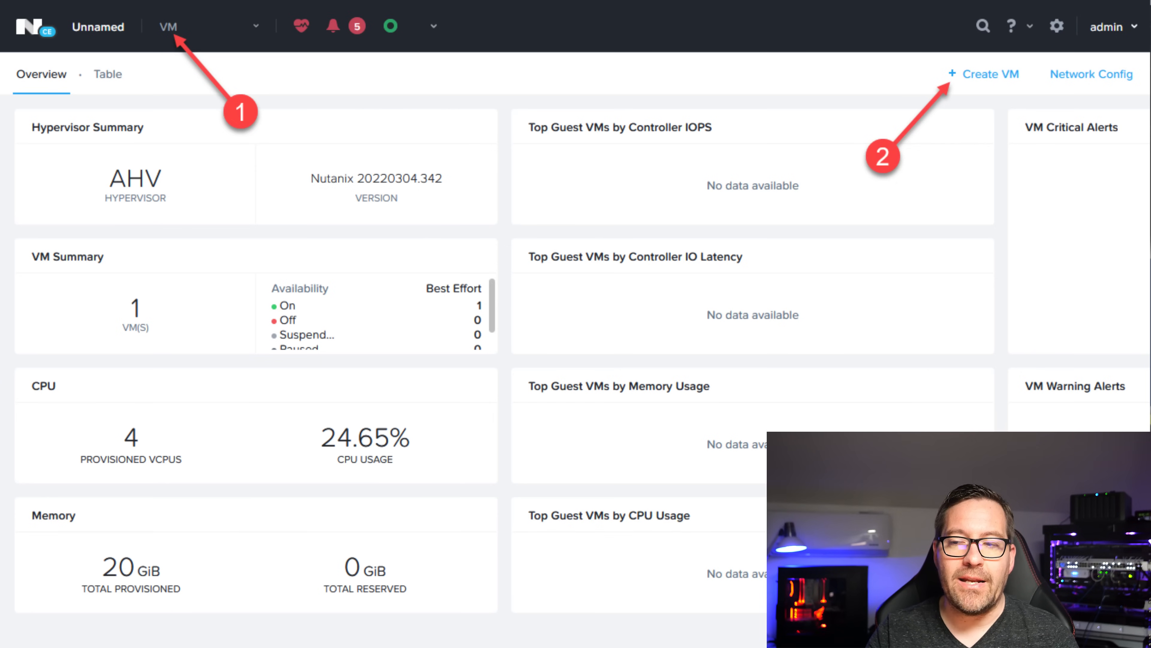
click(988, 74)
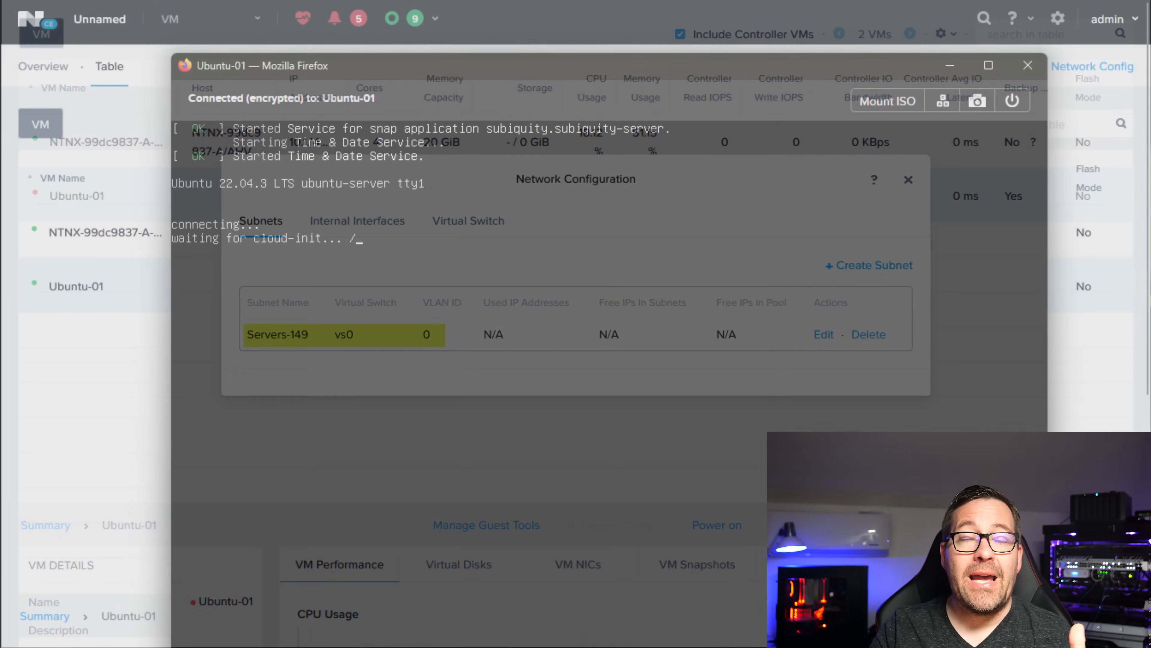
Show the installed *.nutanix.local SSL certificate in cluster settings
click(909, 179)
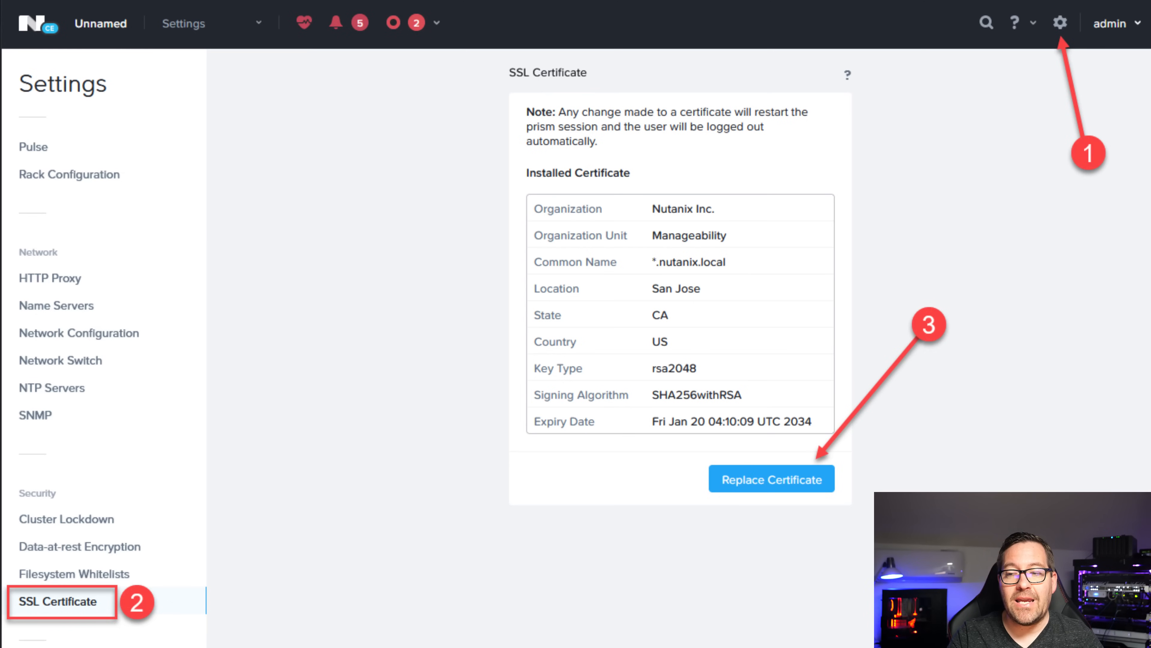
Replace the certificate by regenerating a self-signed RSA 2048 one and apply, reaching the confirmation prompt
click(771, 478)
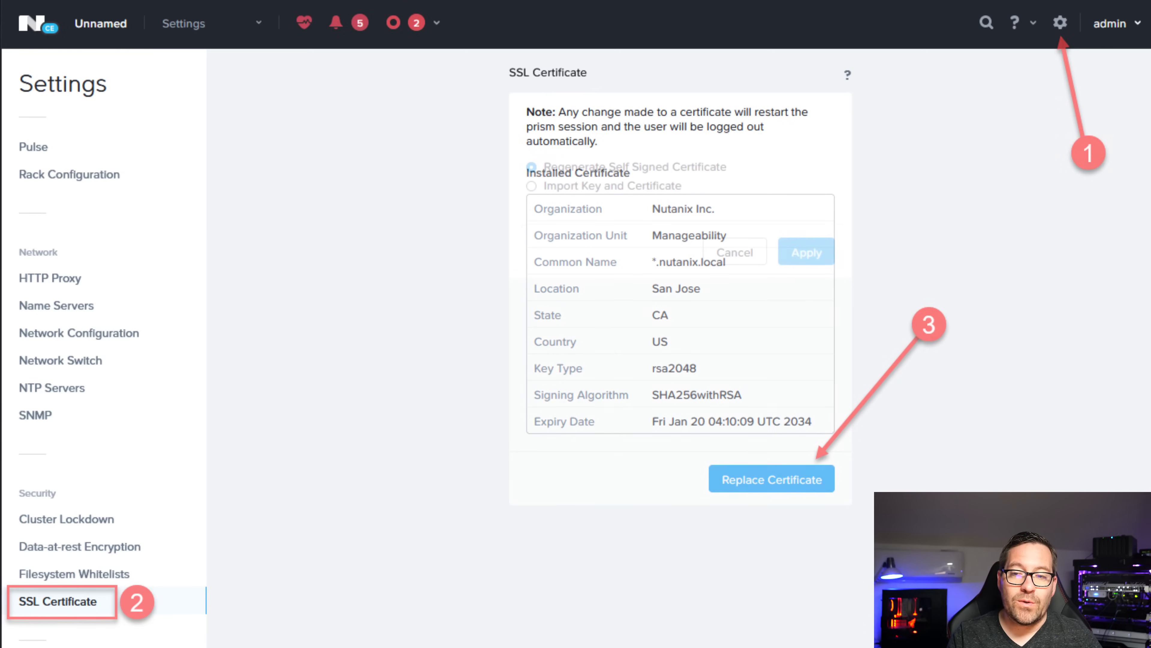
click(771, 478)
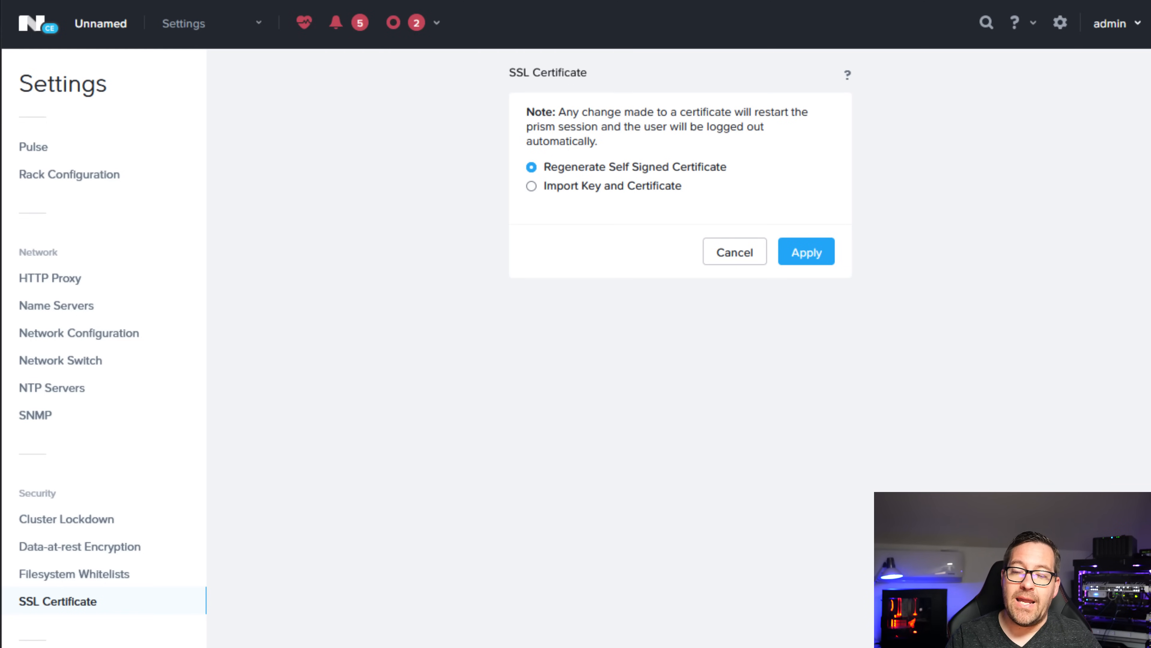
click(806, 251)
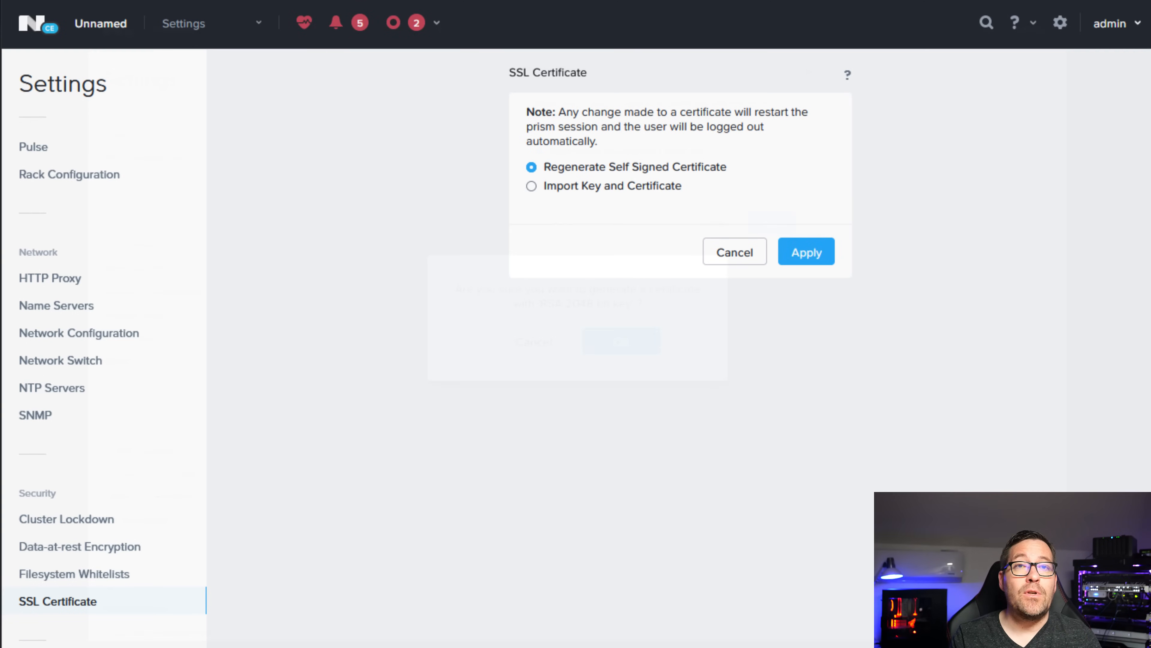
click(805, 252)
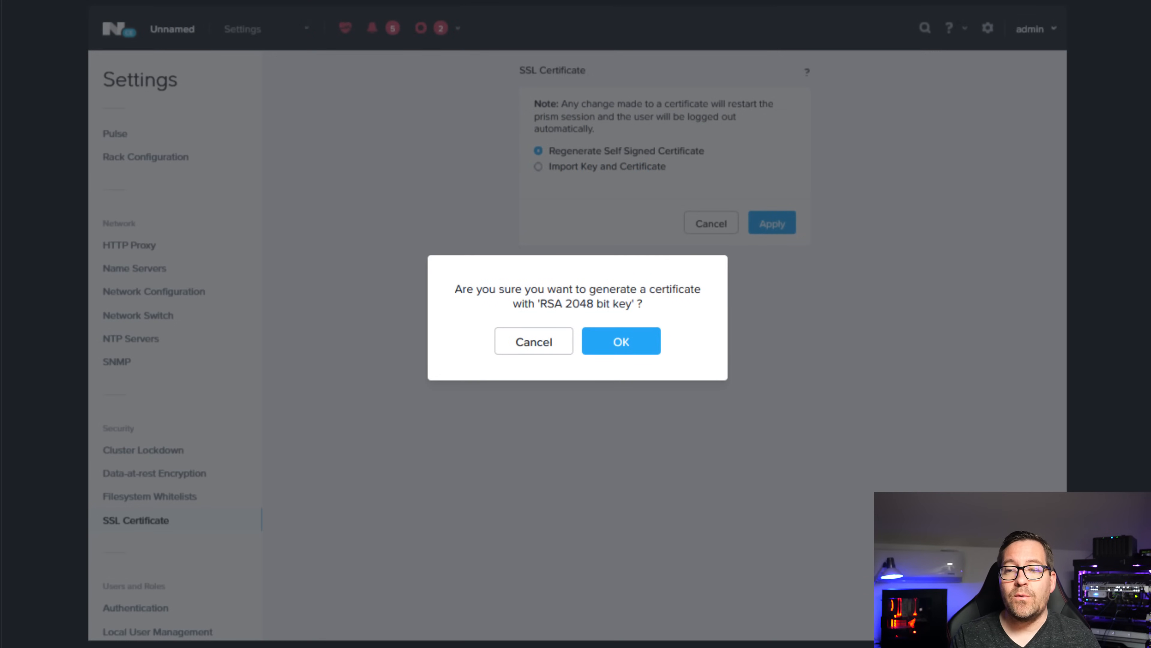